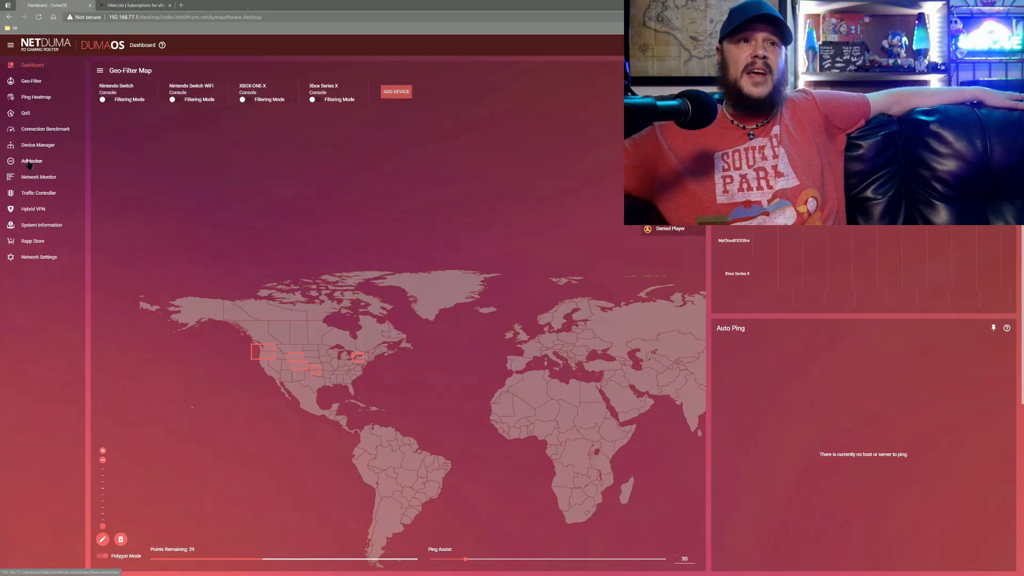
- Switch from the Geo-Filter dashboard to the Adblocker page via the sidebar
{"action": "left_click", "coordinate": [31, 161]}
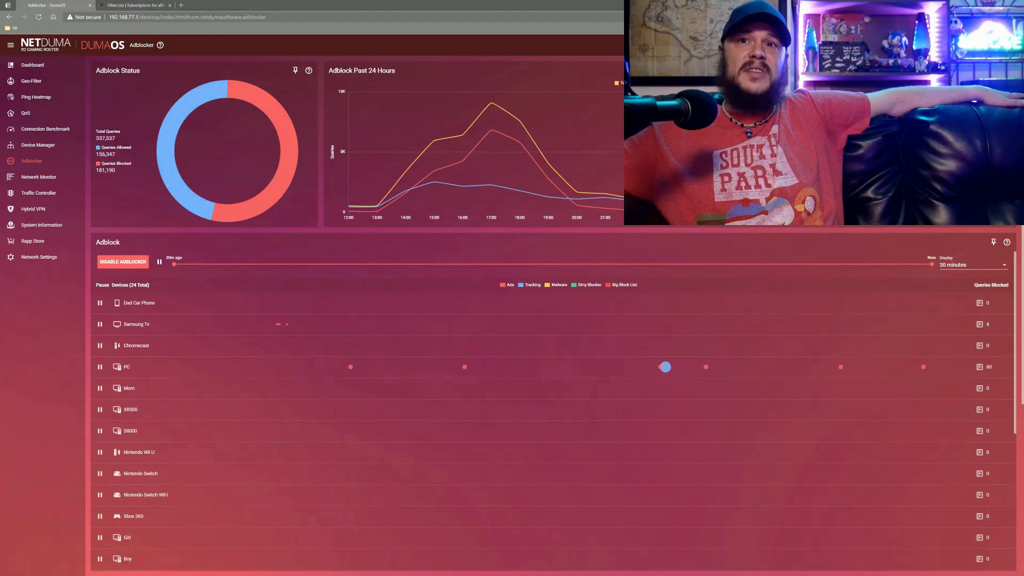
{"action": "mouse_move", "coordinate": [696, 238]}
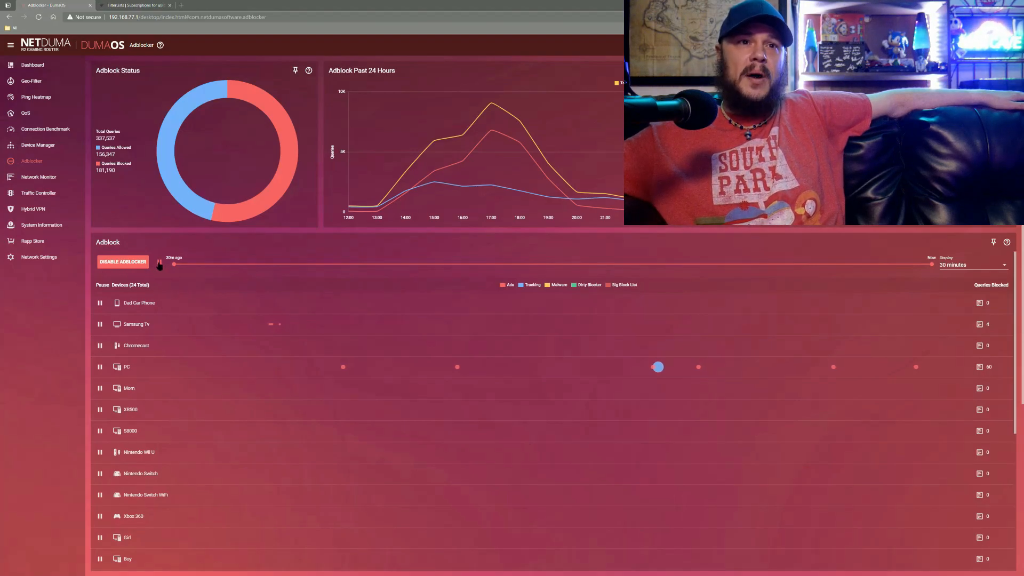
{"action": "left_click", "coordinate": [174, 265]}
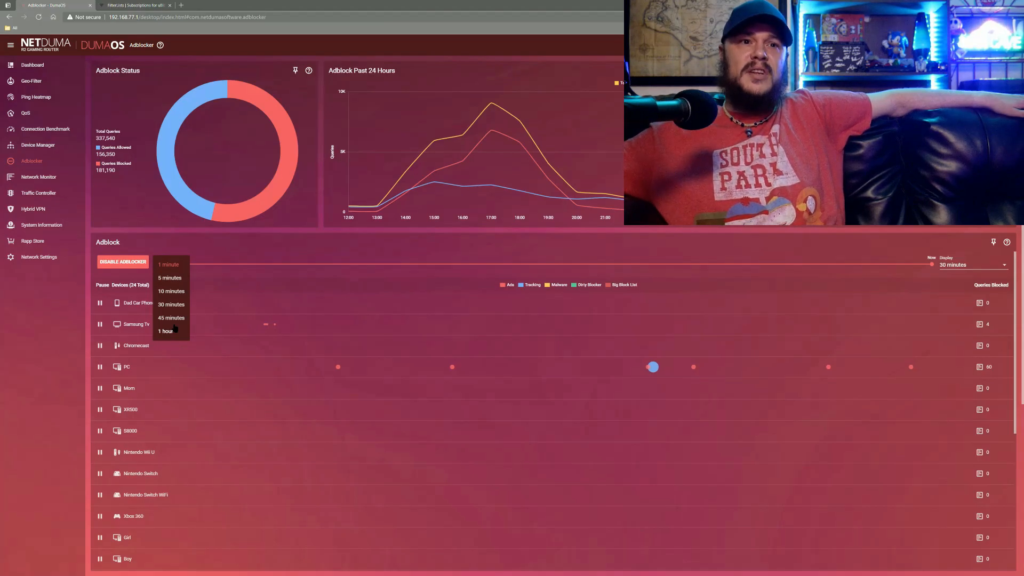
{"action": "mouse_move", "coordinate": [172, 255]}
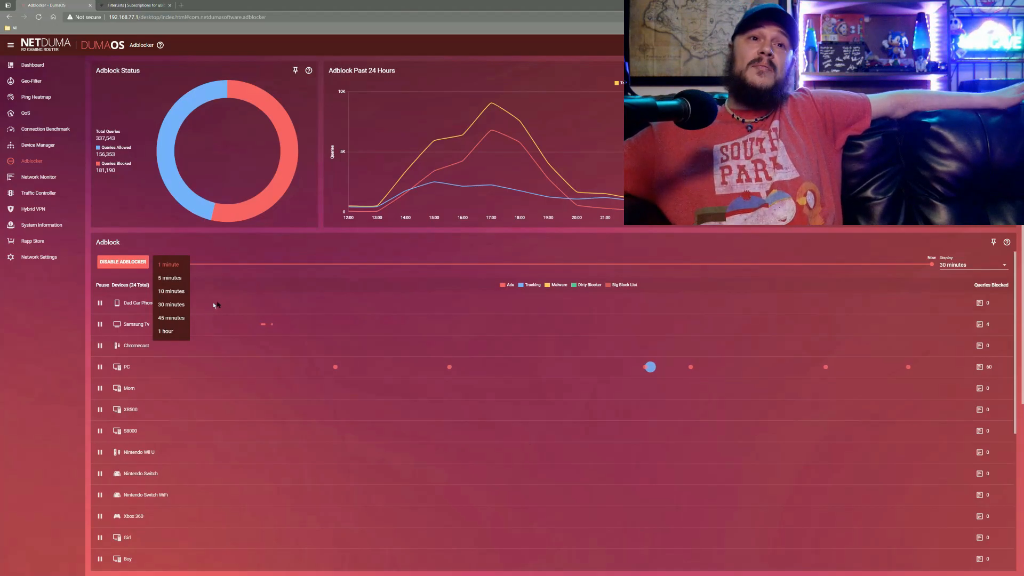
{"action": "mouse_move", "coordinate": [248, 296]}
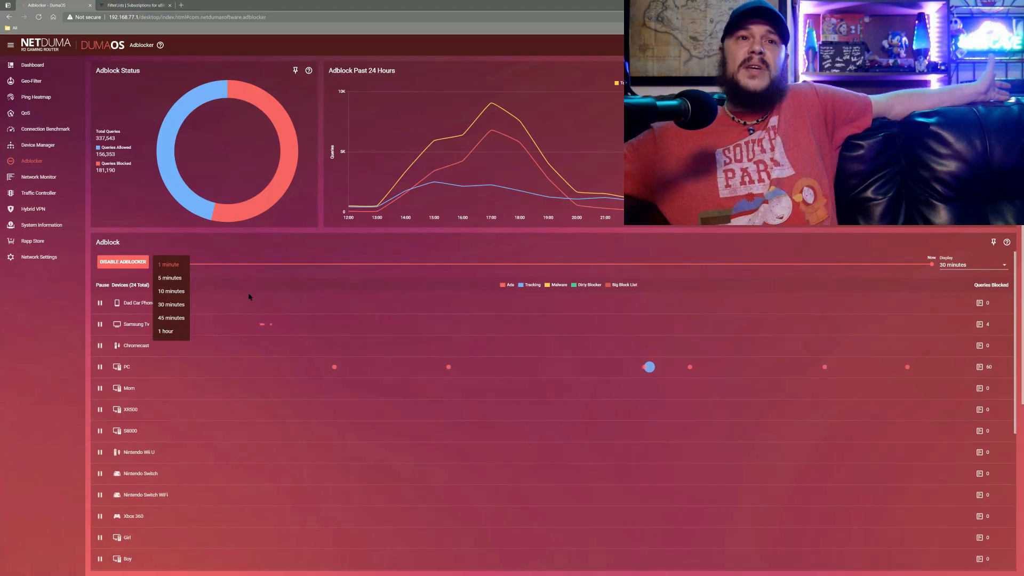
{"action": "mouse_move", "coordinate": [260, 288]}
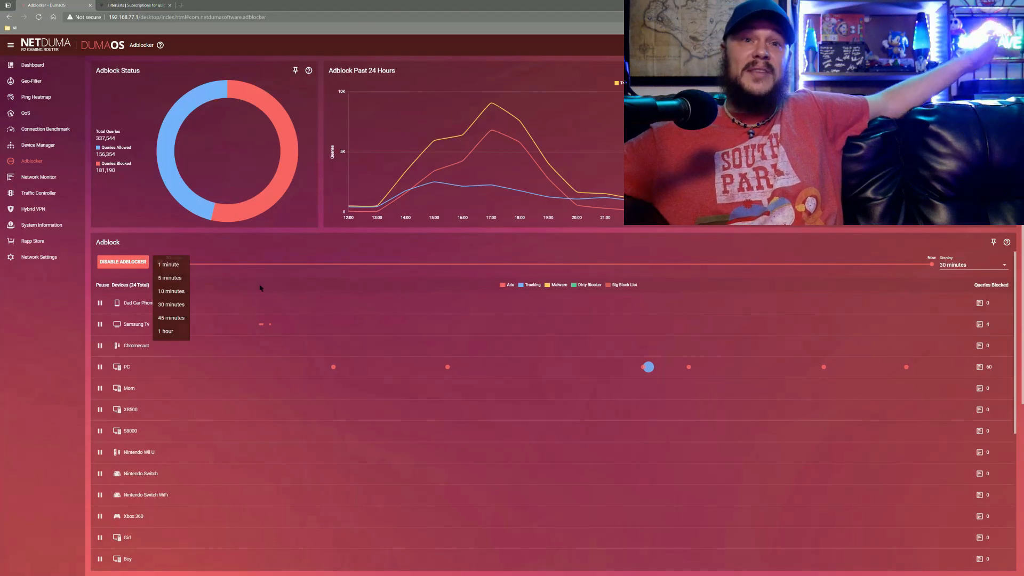
{"action": "left_click", "coordinate": [171, 304]}
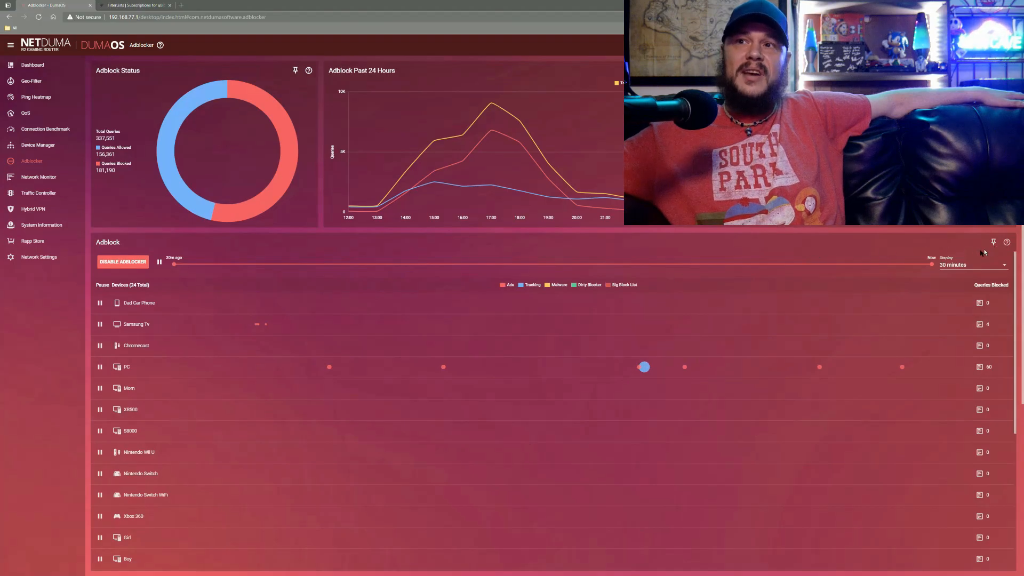
- Set the Adblock panel's Display range to 24 hours
{"action": "left_click", "coordinate": [972, 265]}
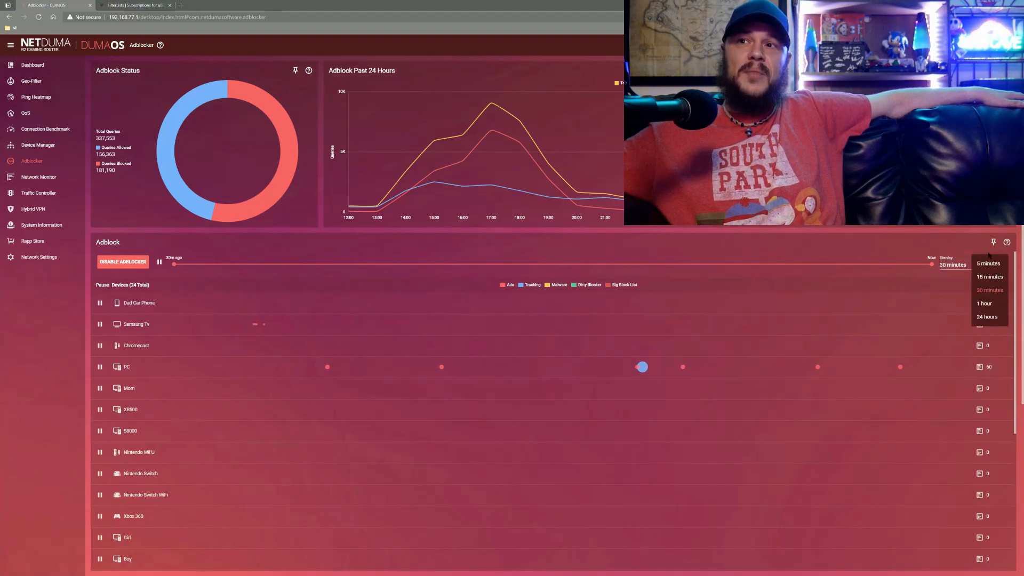
{"action": "left_click", "coordinate": [987, 317]}
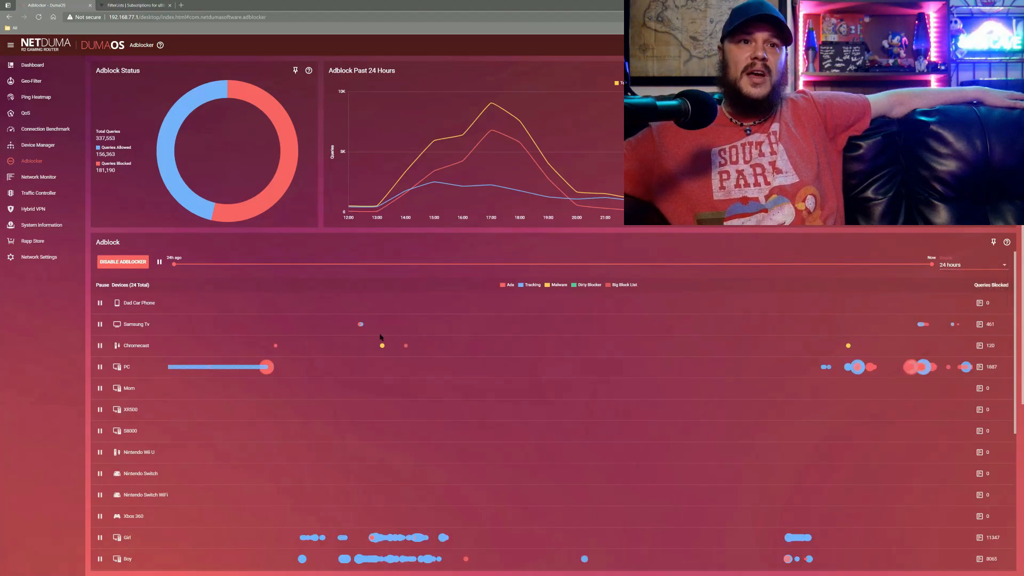
{"action": "mouse_move", "coordinate": [210, 315]}
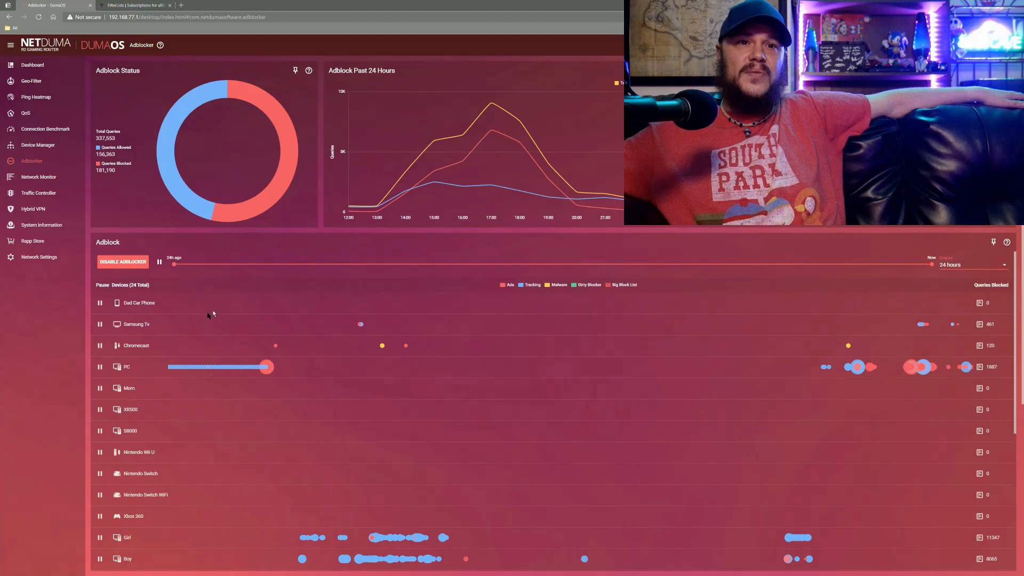
{"action": "mouse_move", "coordinate": [639, 393]}
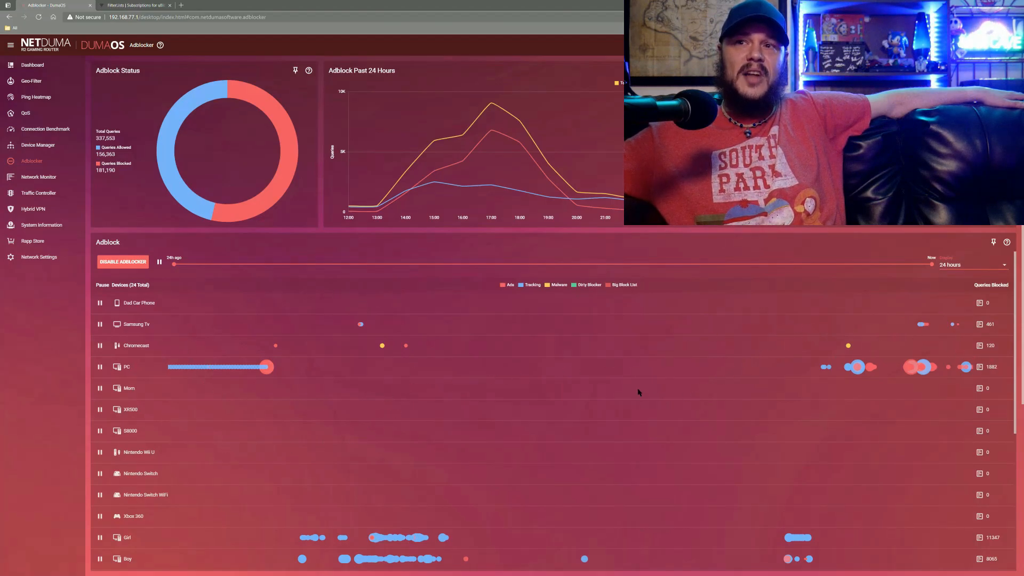
{"action": "mouse_move", "coordinate": [538, 413]}
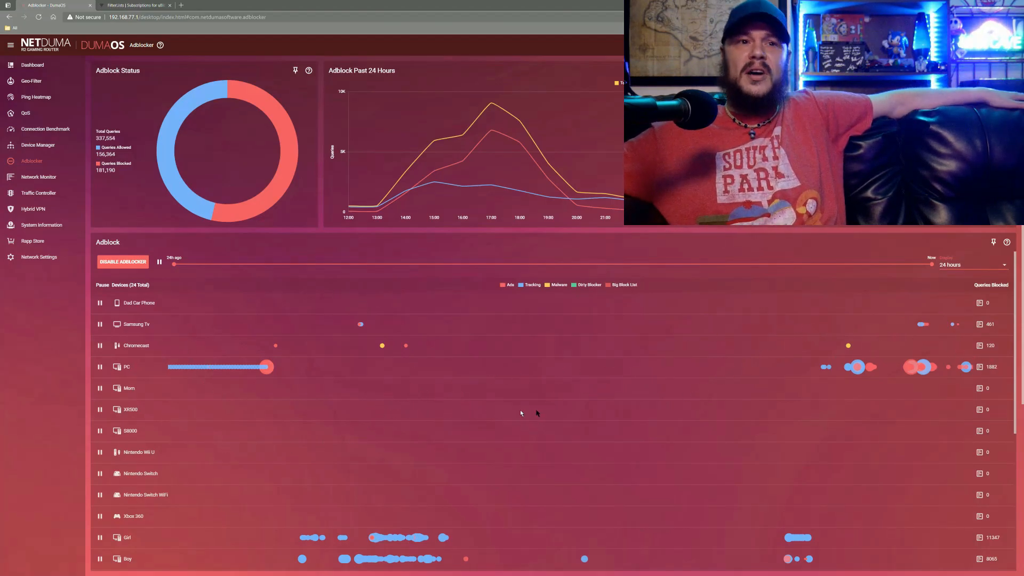
{"action": "mouse_move", "coordinate": [373, 414]}
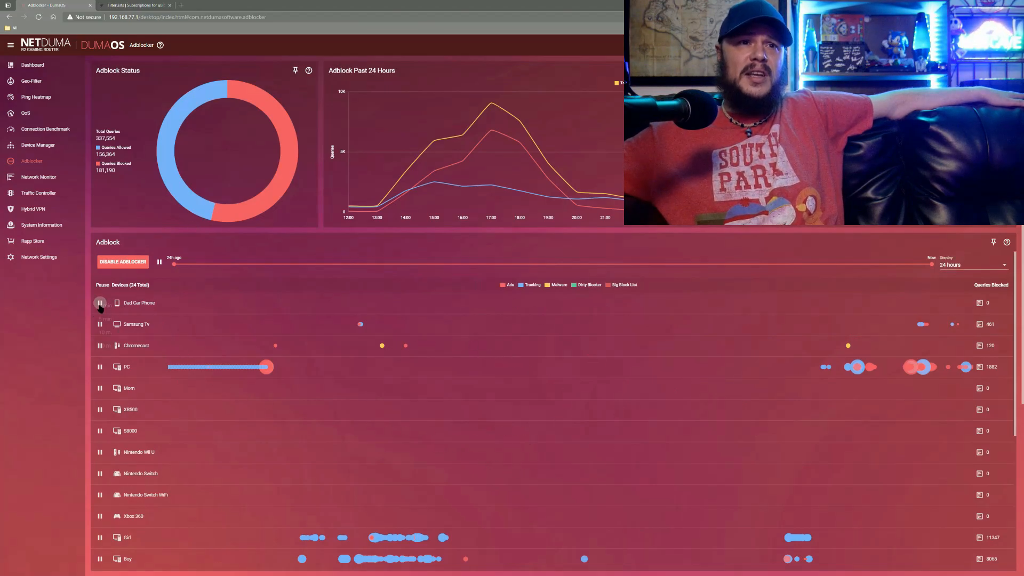
{"action": "left_click", "coordinate": [100, 302]}
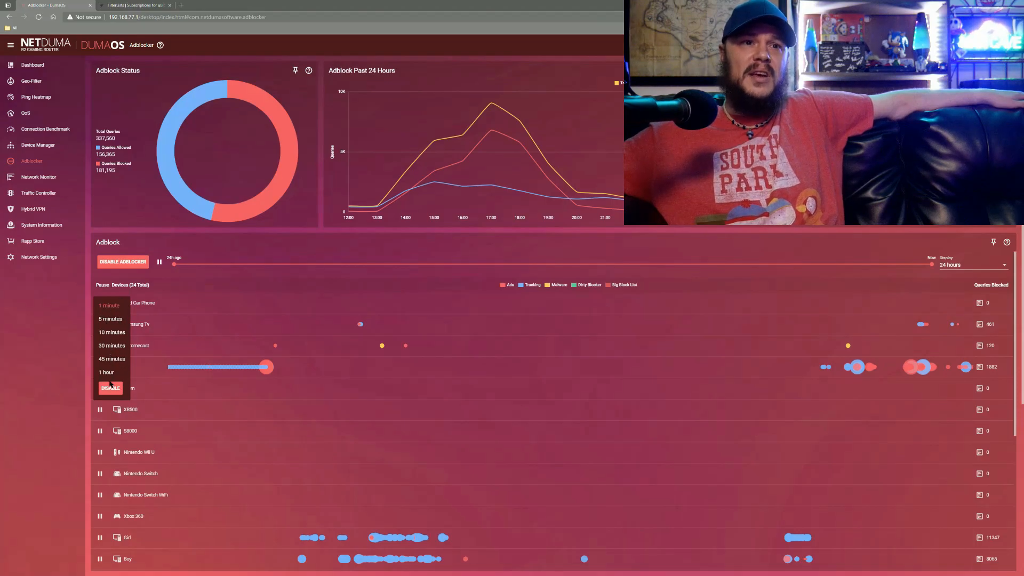
{"action": "mouse_move", "coordinate": [366, 381]}
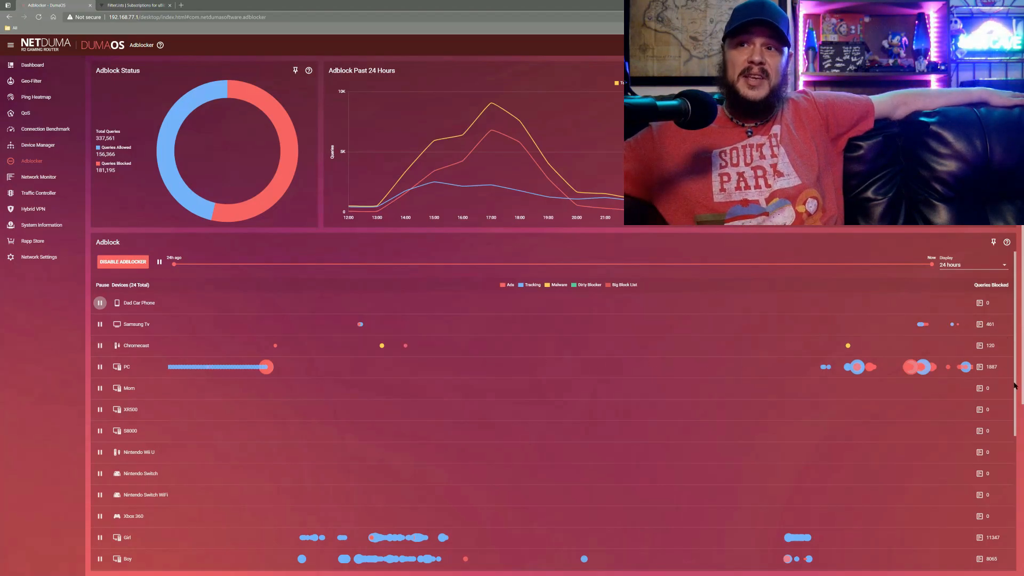
- Scroll to Adblock Lists, view the Whitelists, then return to the Blacklists table
{"action": "scroll", "scroll_direction": "down", "scroll_amount": 3}
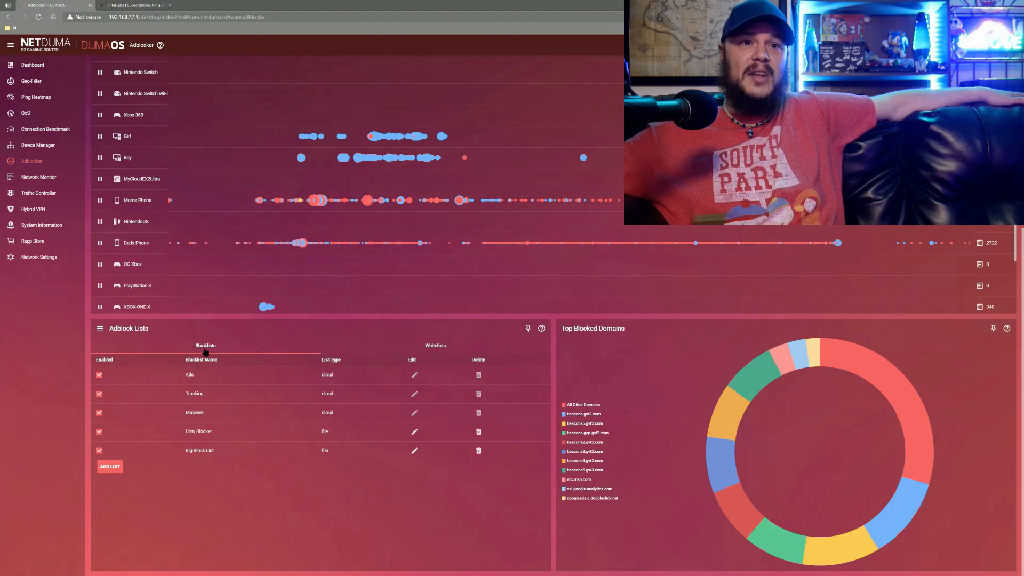
{"action": "left_click", "coordinate": [435, 345]}
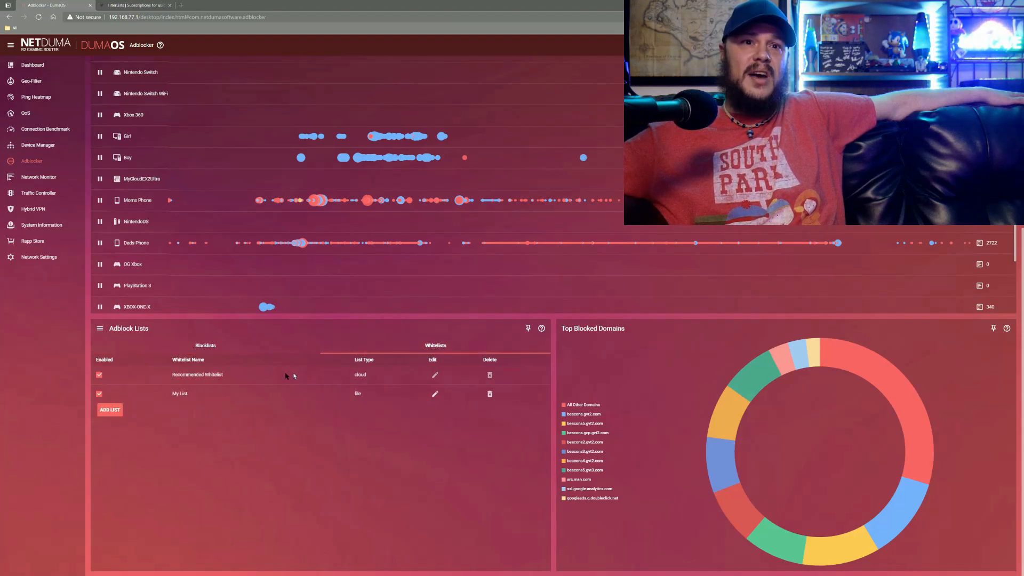
{"action": "mouse_move", "coordinate": [352, 390]}
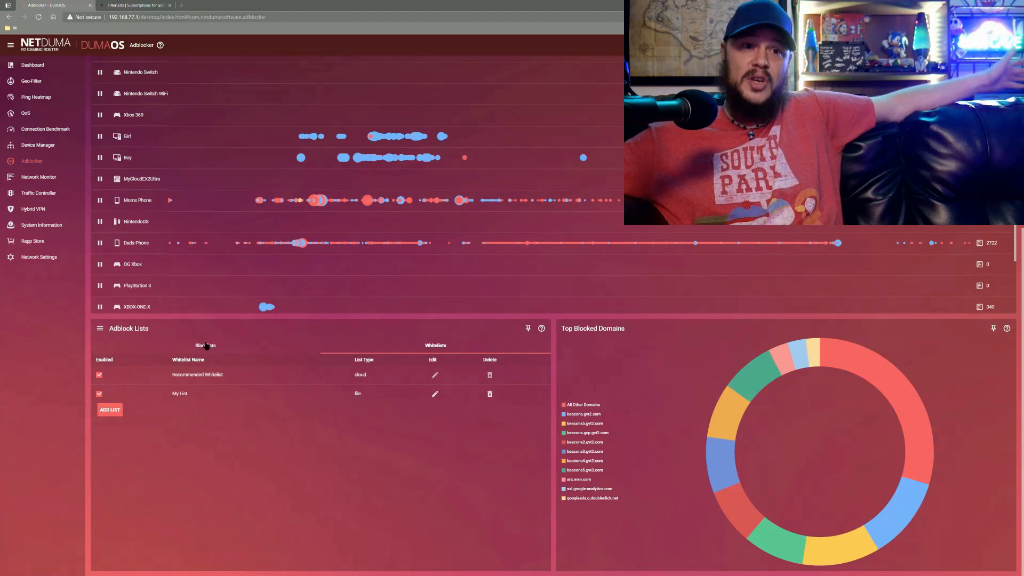
{"action": "left_click", "coordinate": [206, 346]}
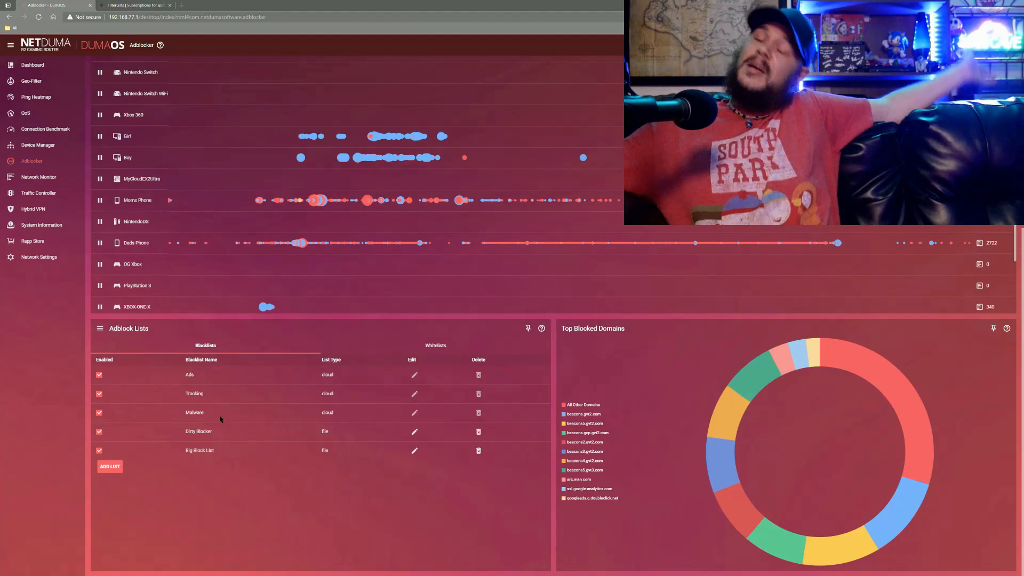
{"action": "mouse_move", "coordinate": [215, 416]}
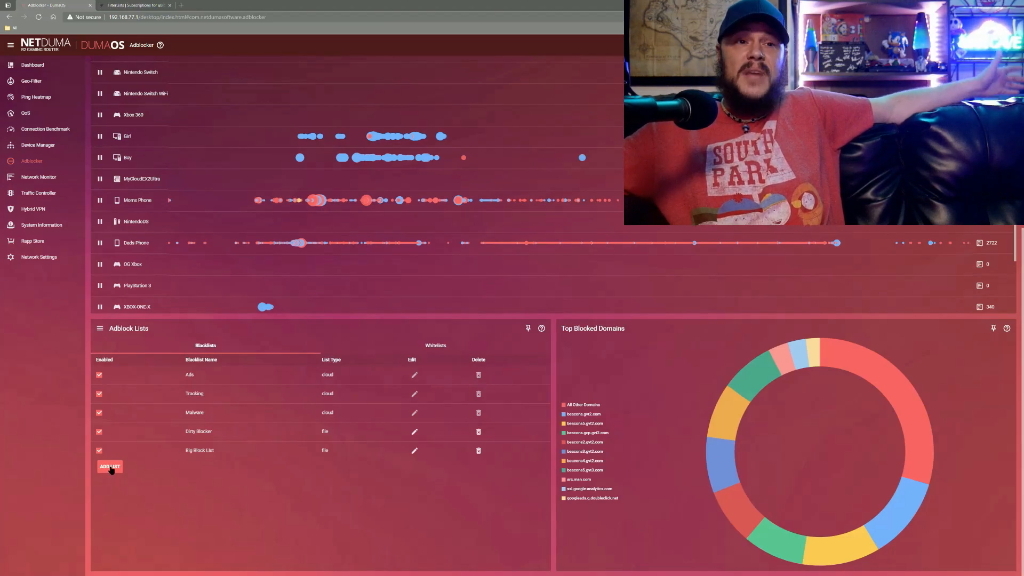
- Start a new blacklist with ADD LIST and set its Type to File
{"action": "left_click", "coordinate": [110, 467]}
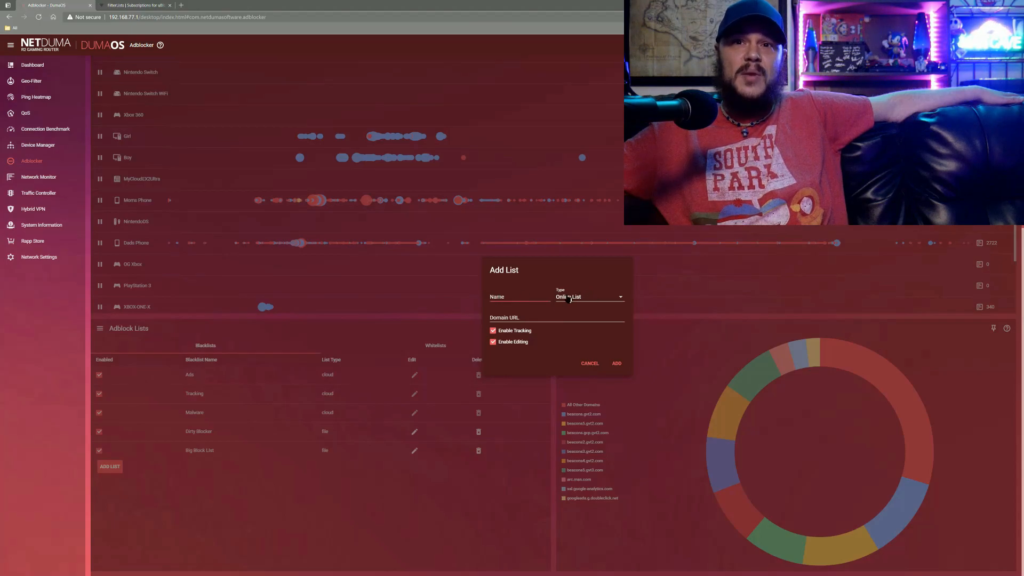
{"action": "left_click", "coordinate": [591, 297]}
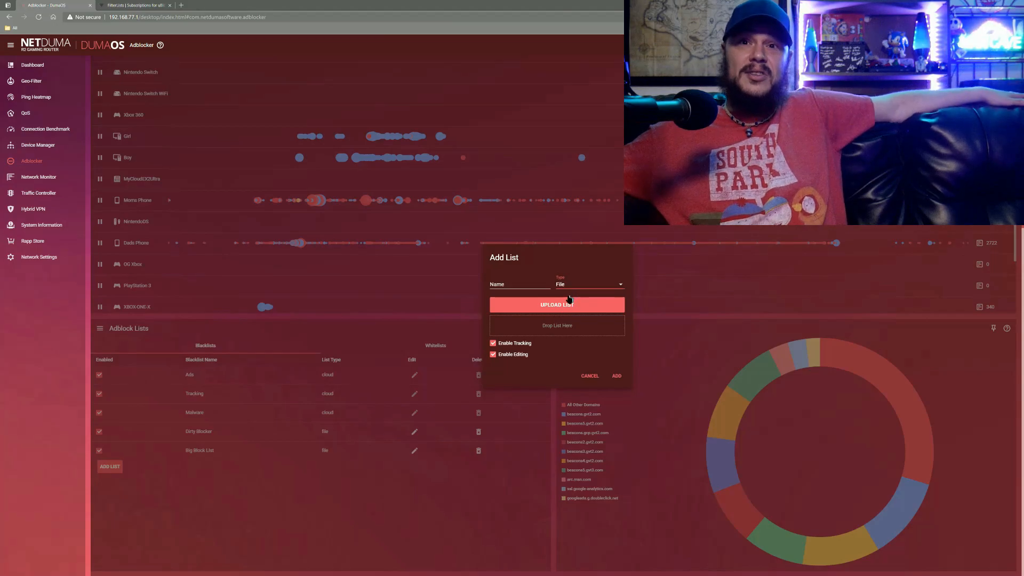
- Open the upload file picker, cancel it, and close the Add List form
{"action": "left_click", "coordinate": [557, 304]}
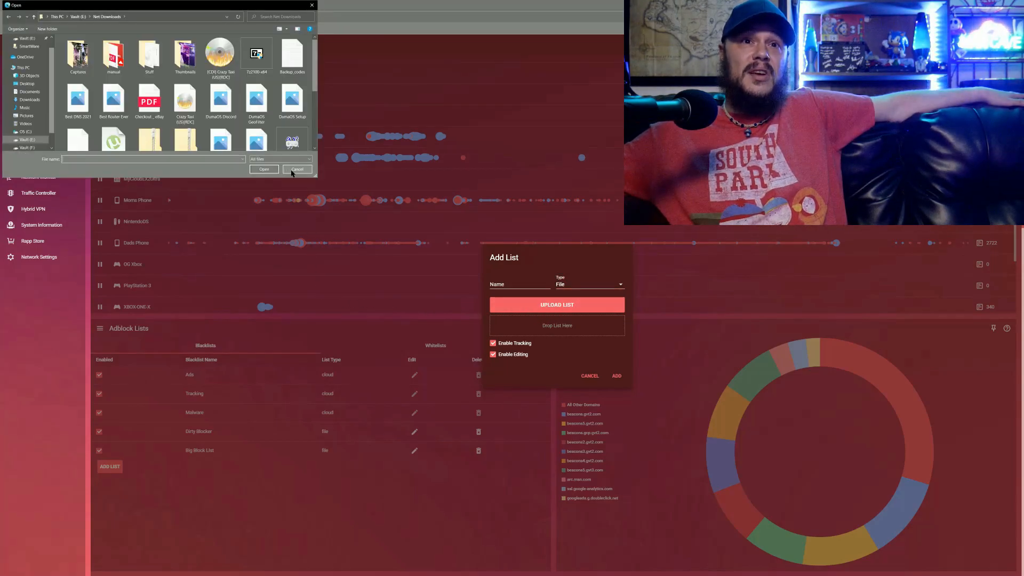
{"action": "left_click", "coordinate": [297, 169]}
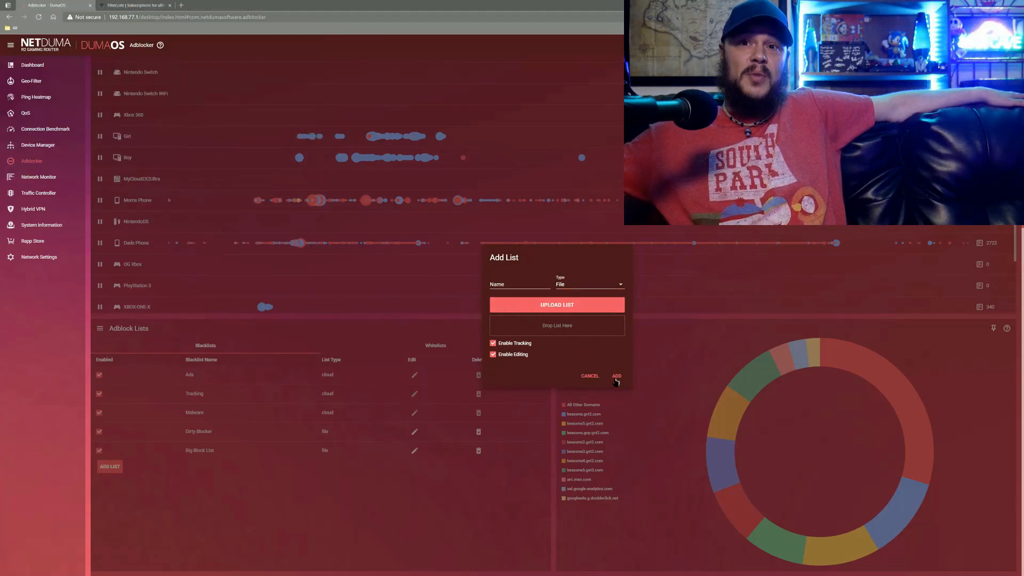
{"action": "left_click", "coordinate": [589, 375]}
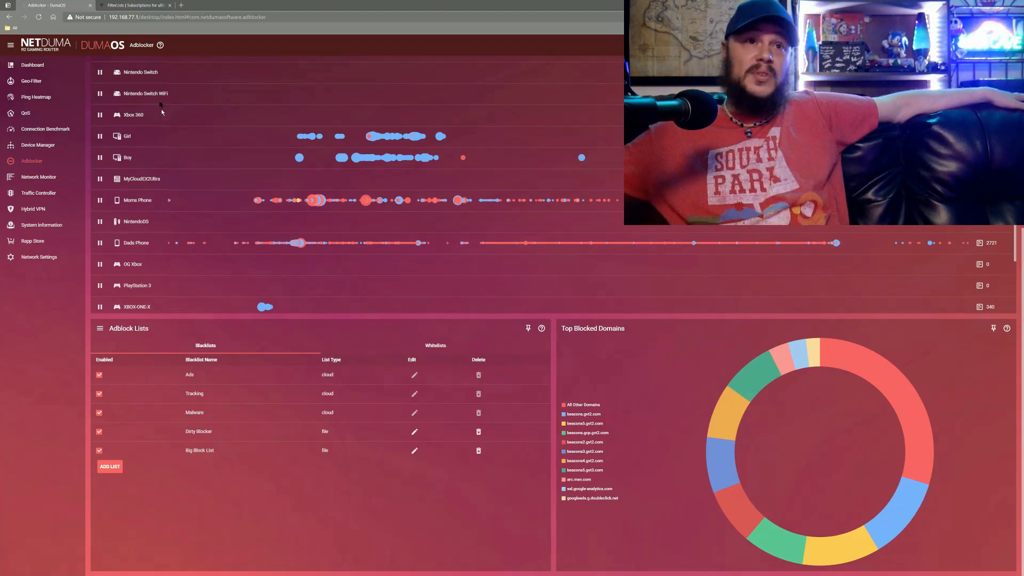
{"action": "left_click", "coordinate": [131, 6]}
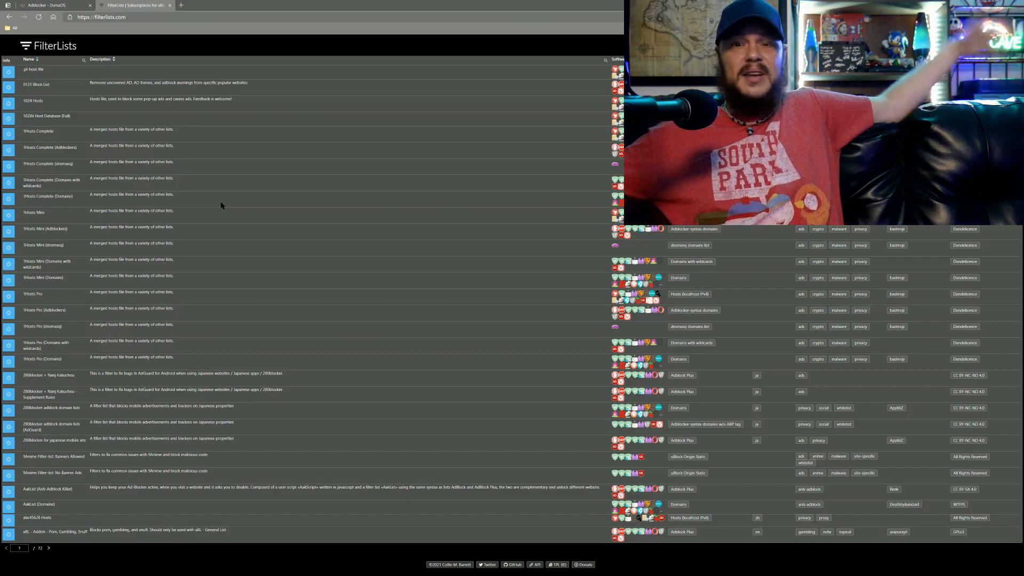
- Switch to the 'Adblocker – DumaOS' browser tab
{"action": "left_click", "coordinate": [49, 5]}
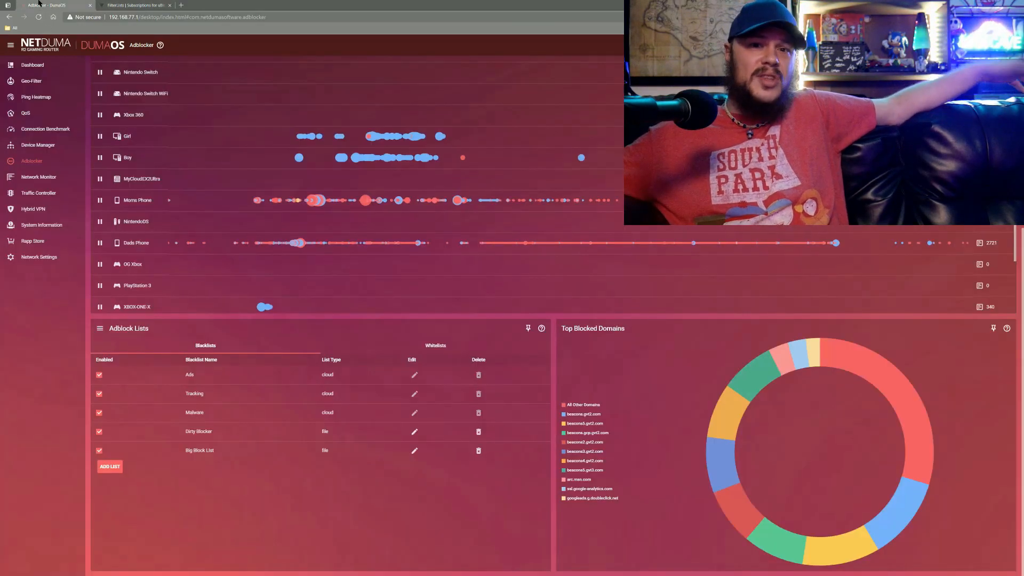